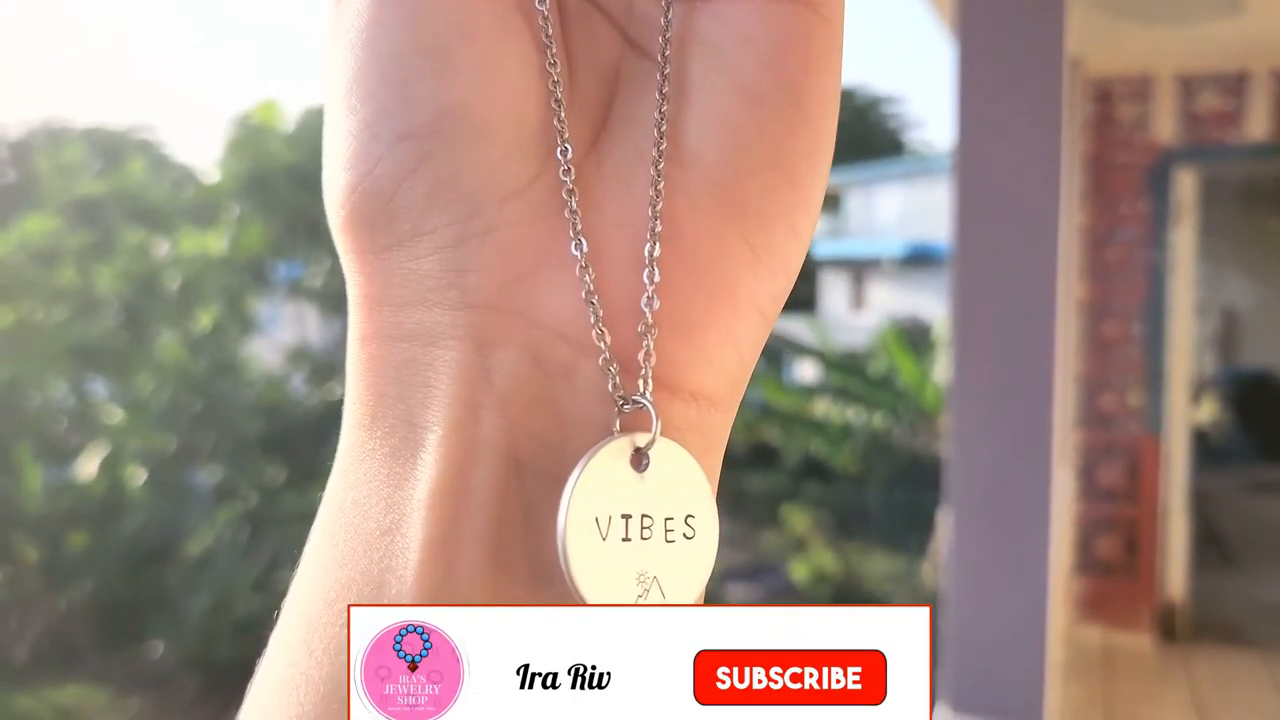
click(788, 676)
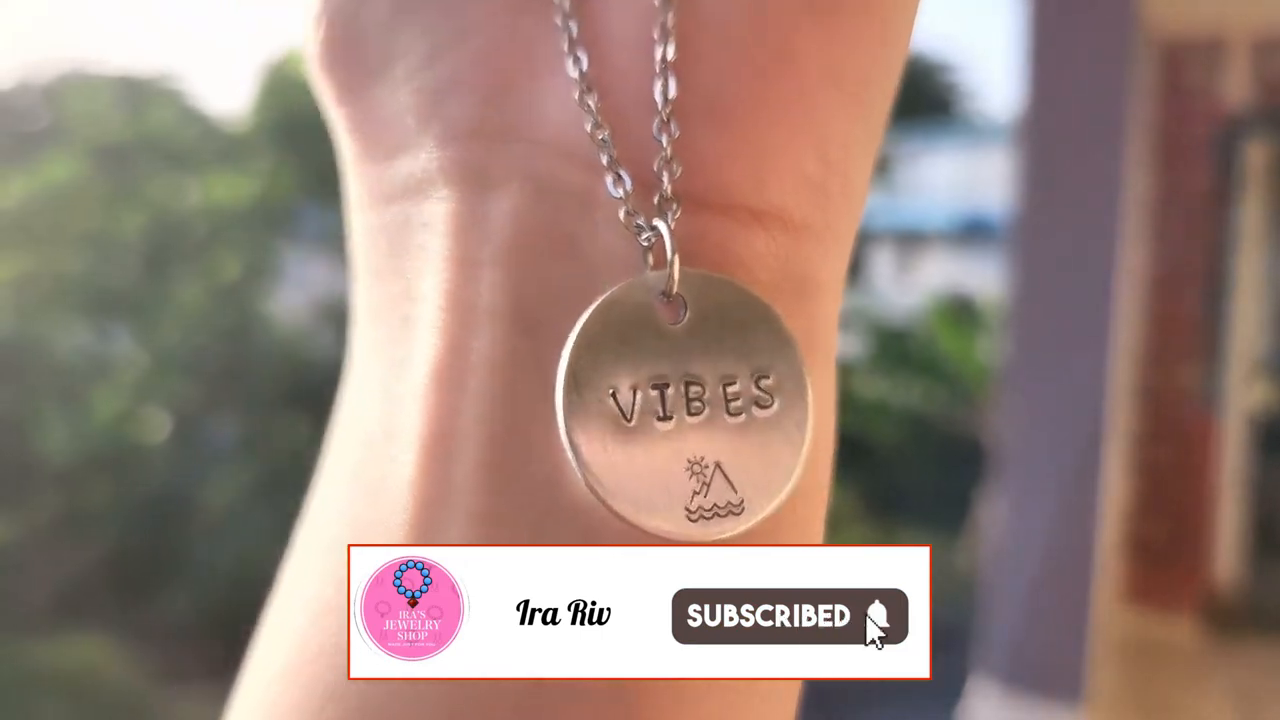